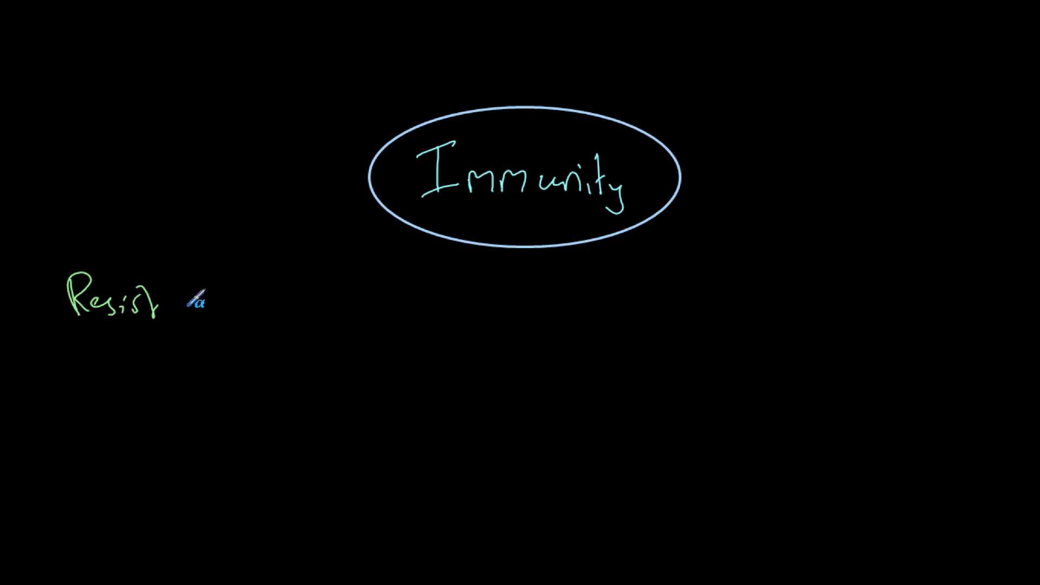
# Handwrite 'disease' in green after 'Resist' so the note reads 'Resist disease'.
pyautogui.write('disease')
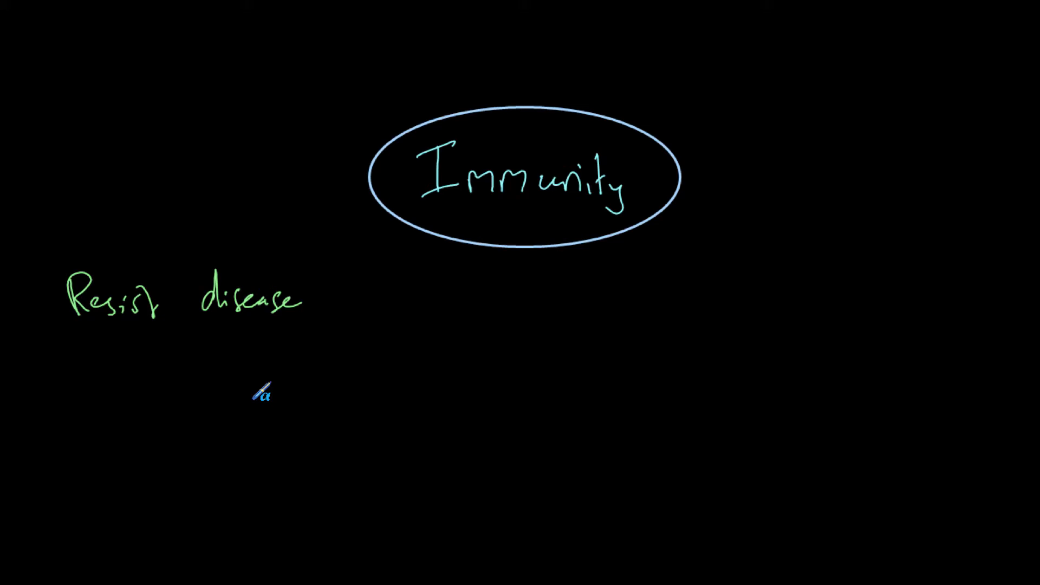
pyautogui.moveTo(494, 341)
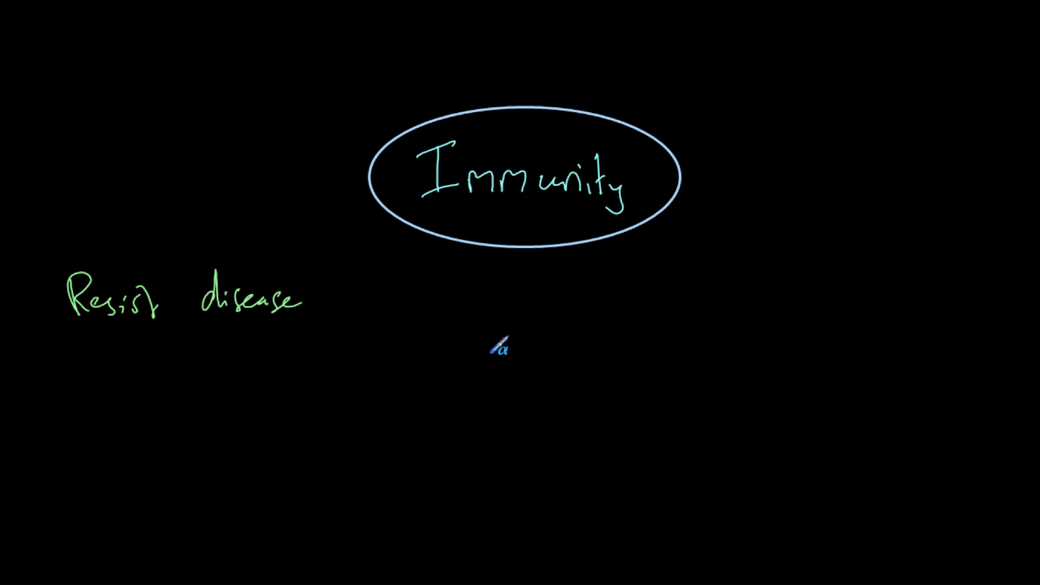
# Handwrite the green dash bullet 'Antibodies are released by WBC' over three lines.
pyautogui.write('Anti')
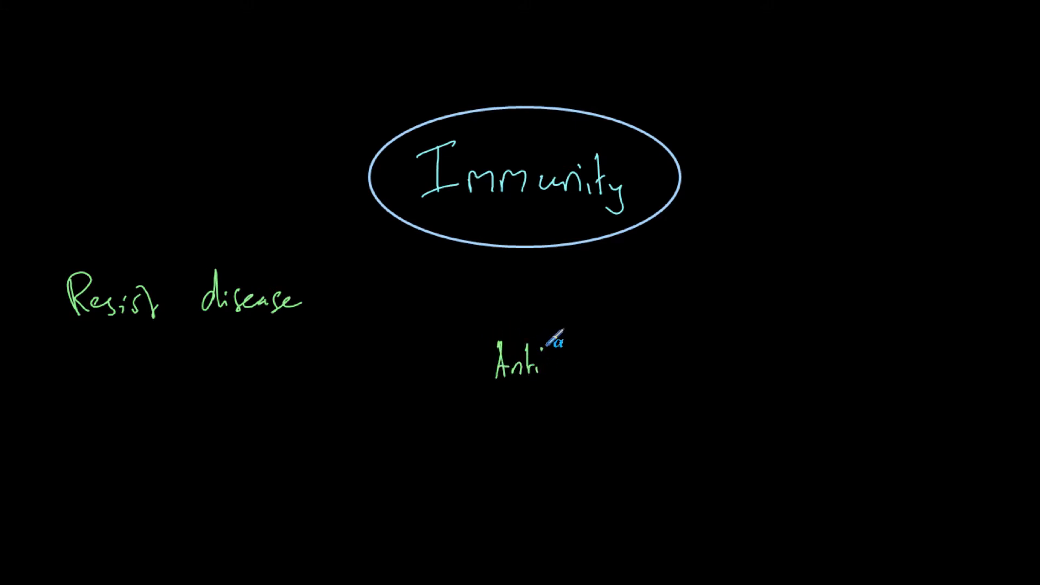
pyautogui.write('bodies')
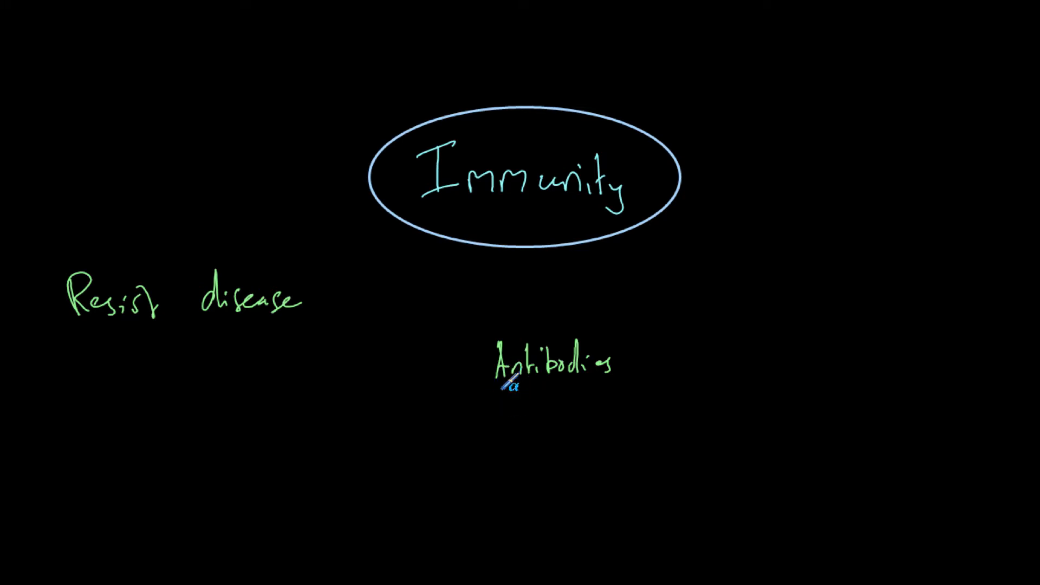
pyautogui.moveTo(550, 425)
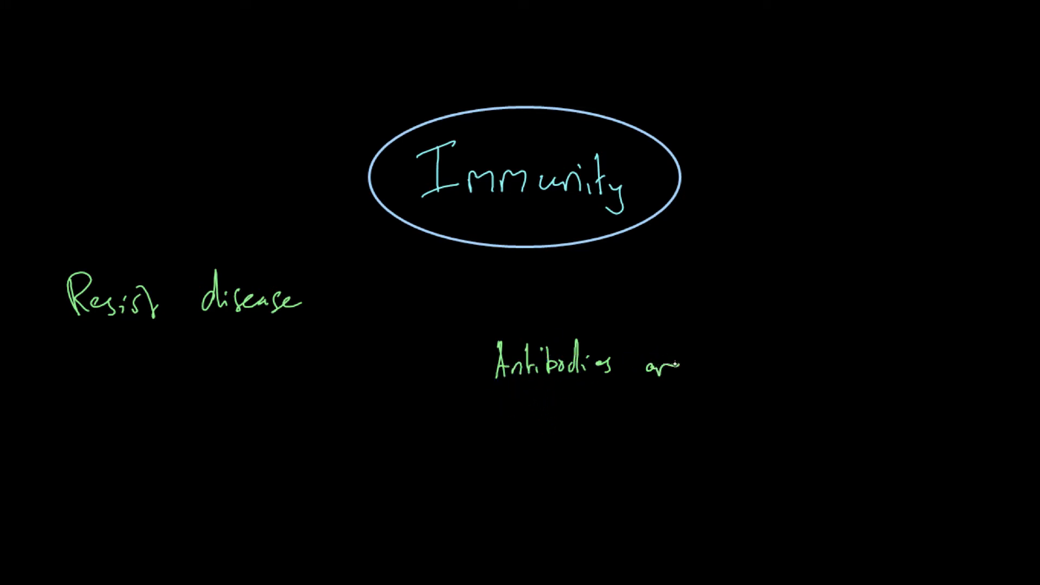
pyautogui.write('rere.')
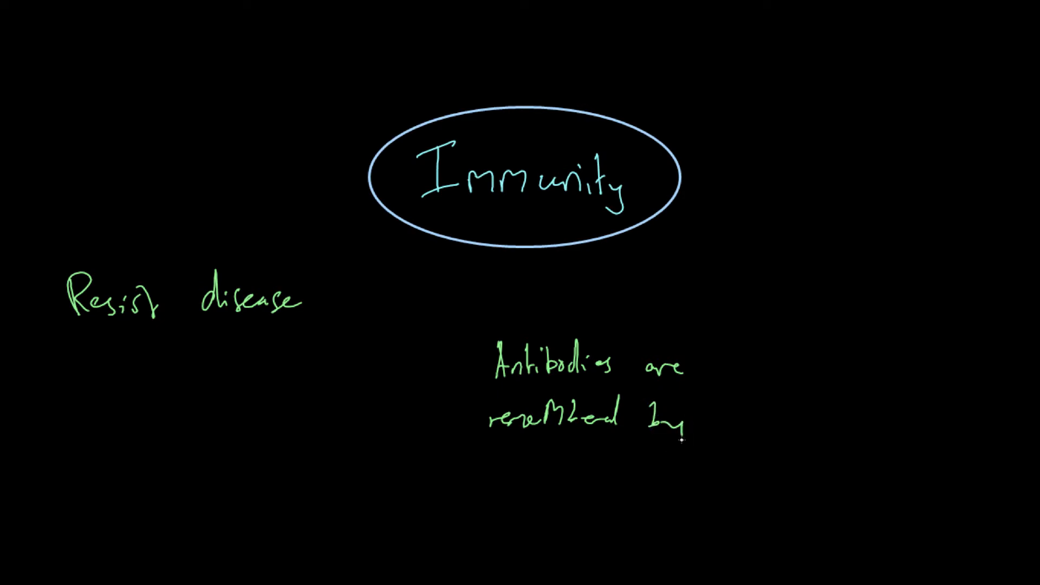
pyautogui.write('WBC')
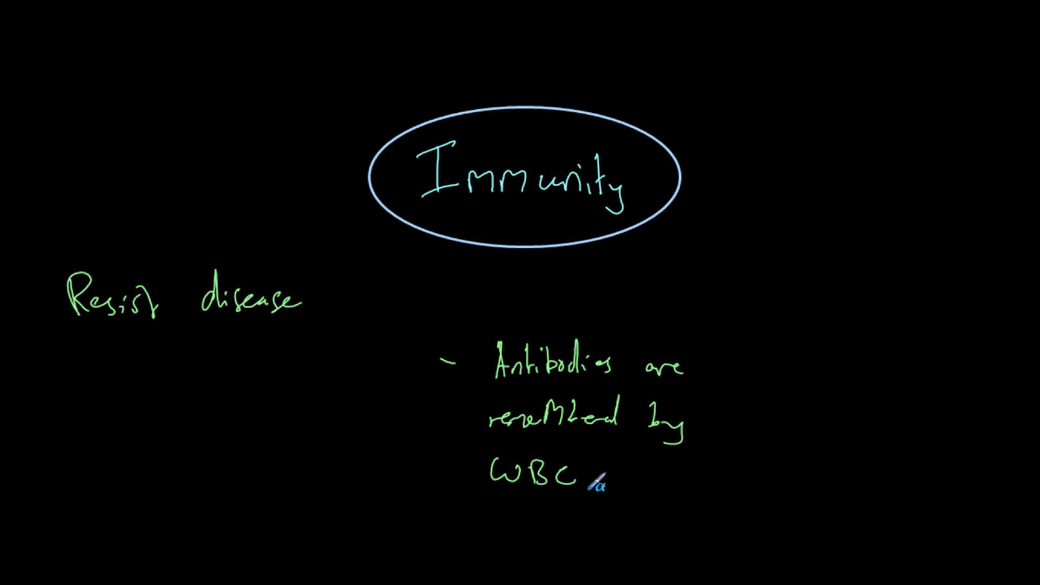
pyautogui.moveTo(669, 479)
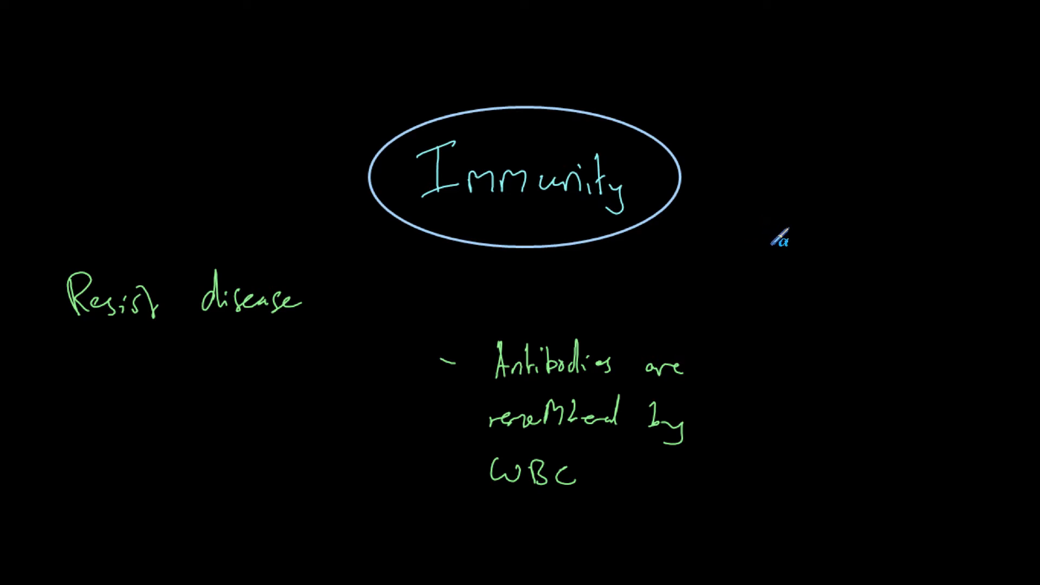
# Handwrite the 'Vaccinations' heading to the right of the Immunity ellipse.
pyautogui.write('Vacc')
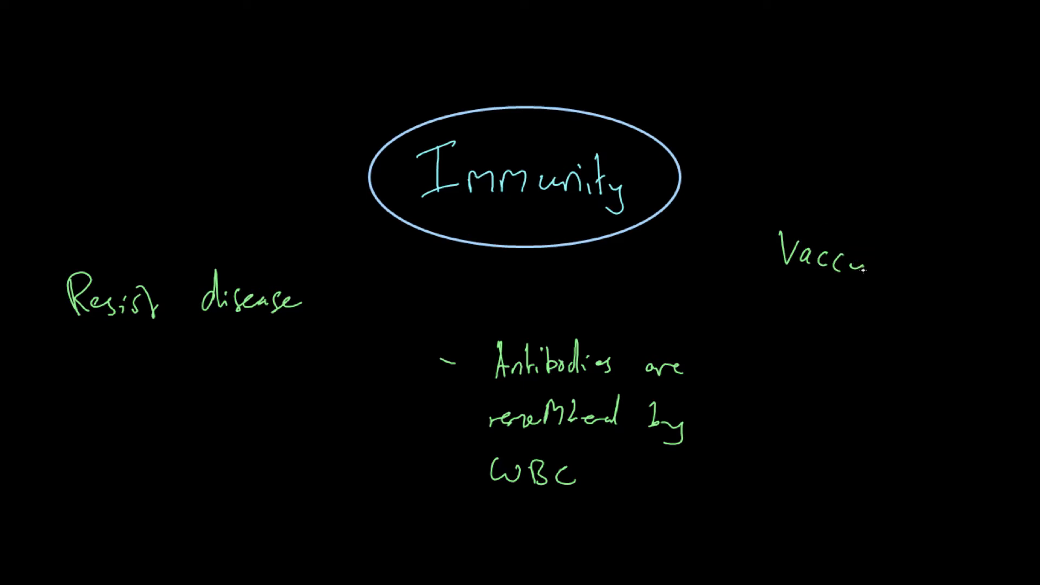
pyautogui.write('nations')
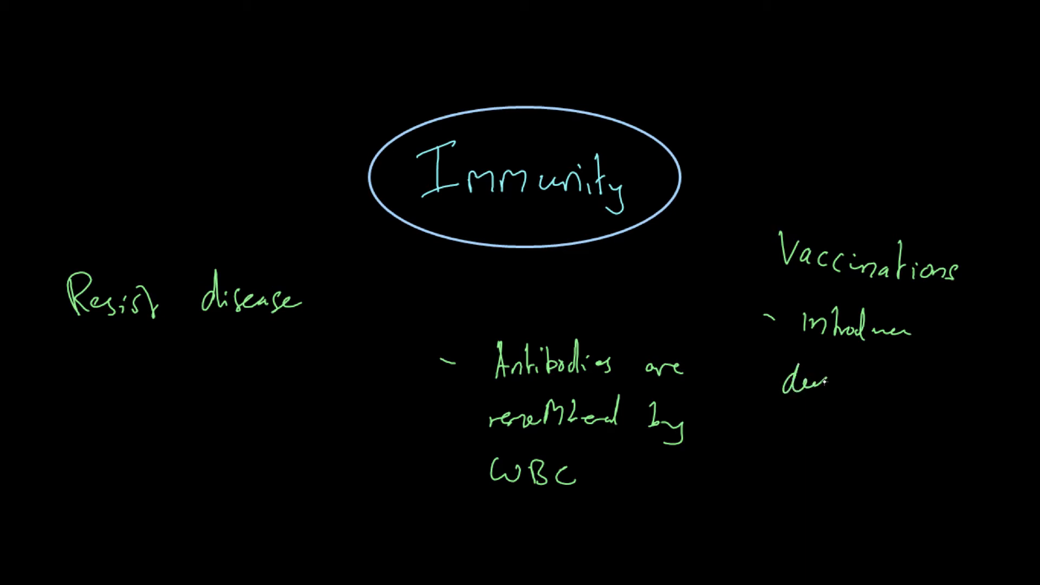
# Finish the bullet with 'dead pathogen or antigen' under Vaccinations.
pyautogui.write('dead pathogen')
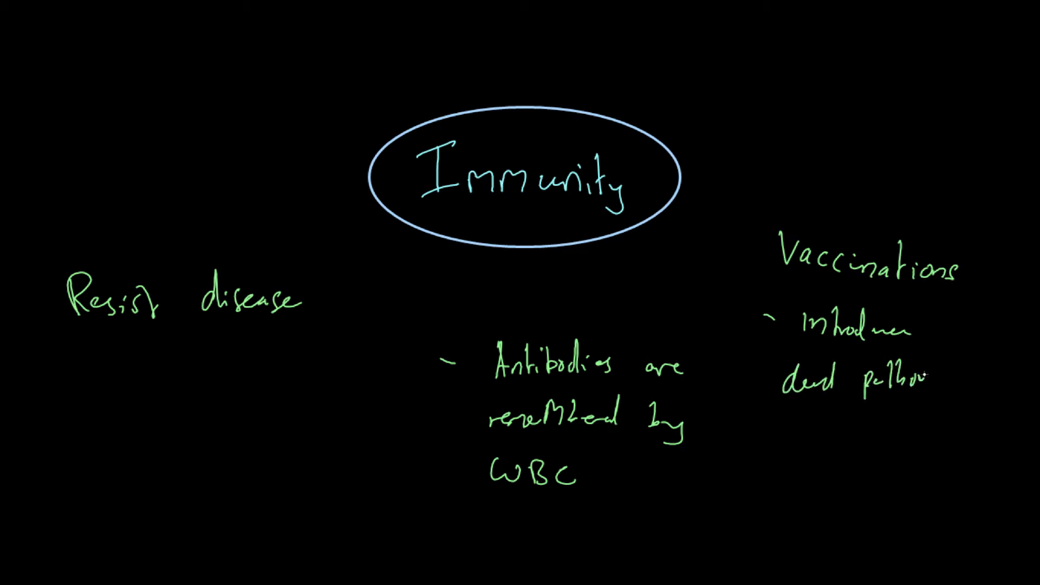
pyautogui.write('pathogen')
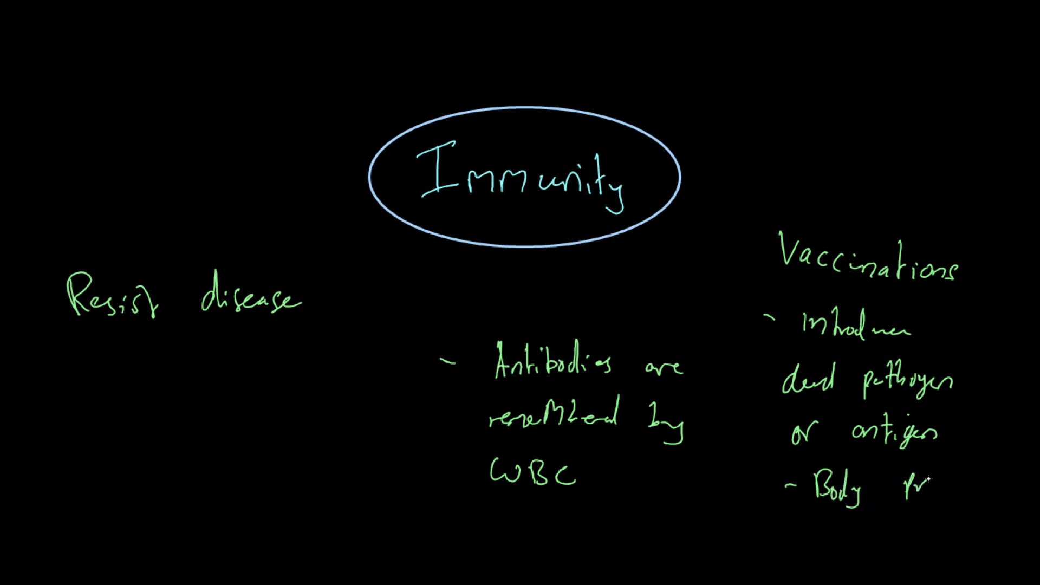
# Handwrite a new dash bullet 'Body produces + remembers…' beneath it.
pyautogui.write('produces')
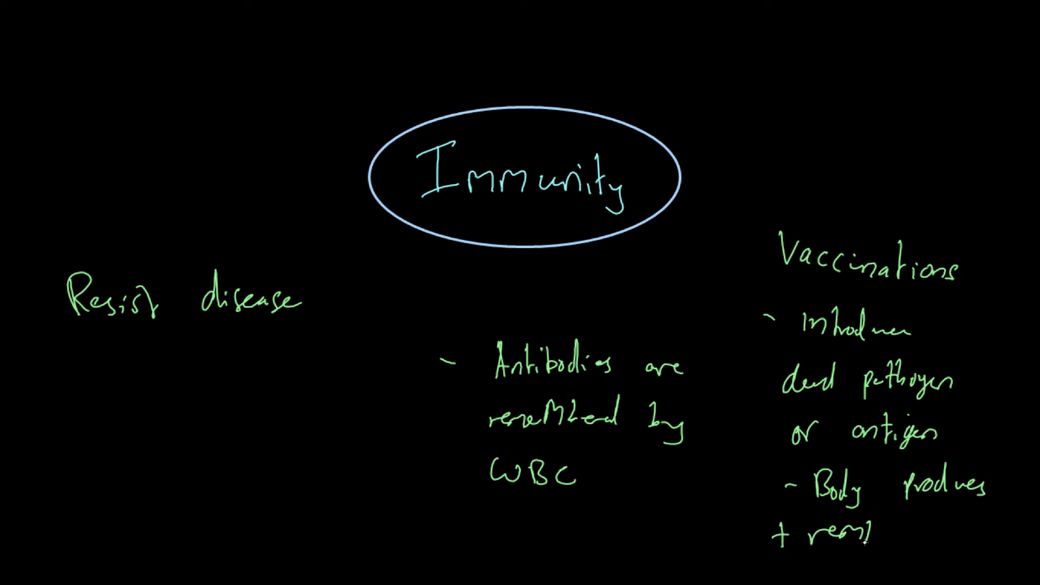
pyautogui.write('remembers the')
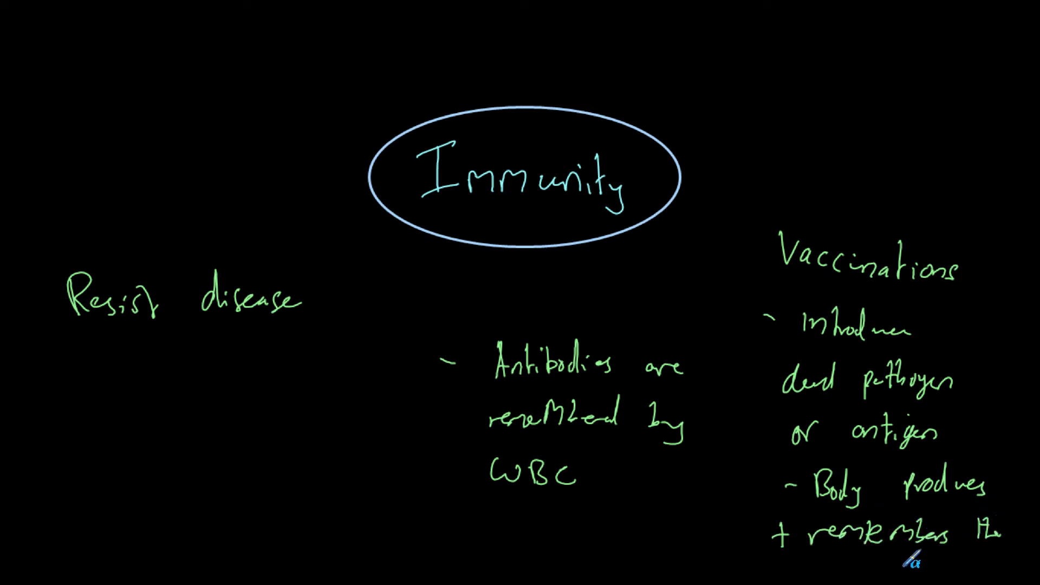
pyautogui.write('on!')
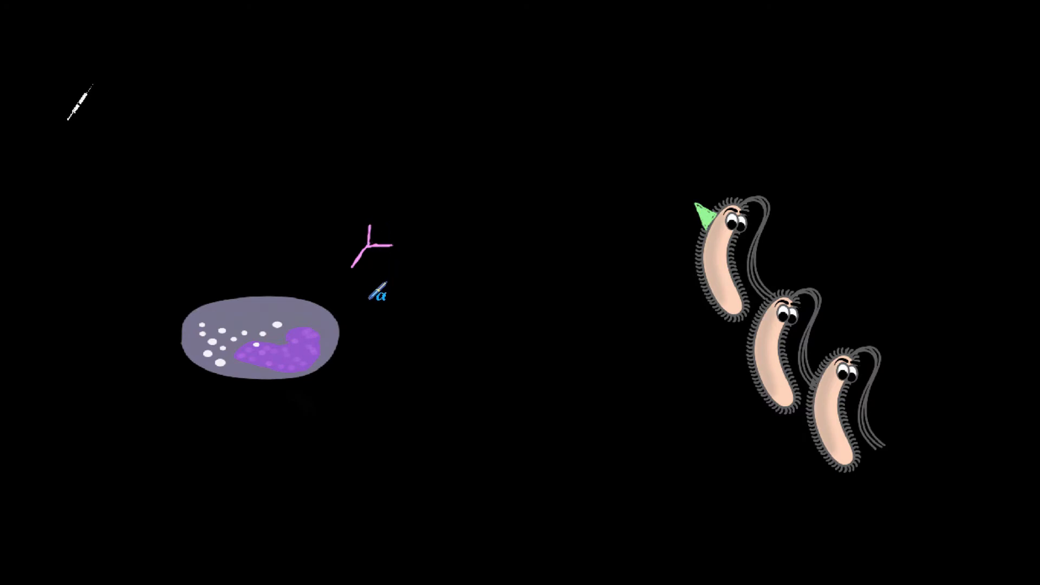
# Drag the pink antibody onto the green antigen of the top bacterium.
pyautogui.click(372, 246)
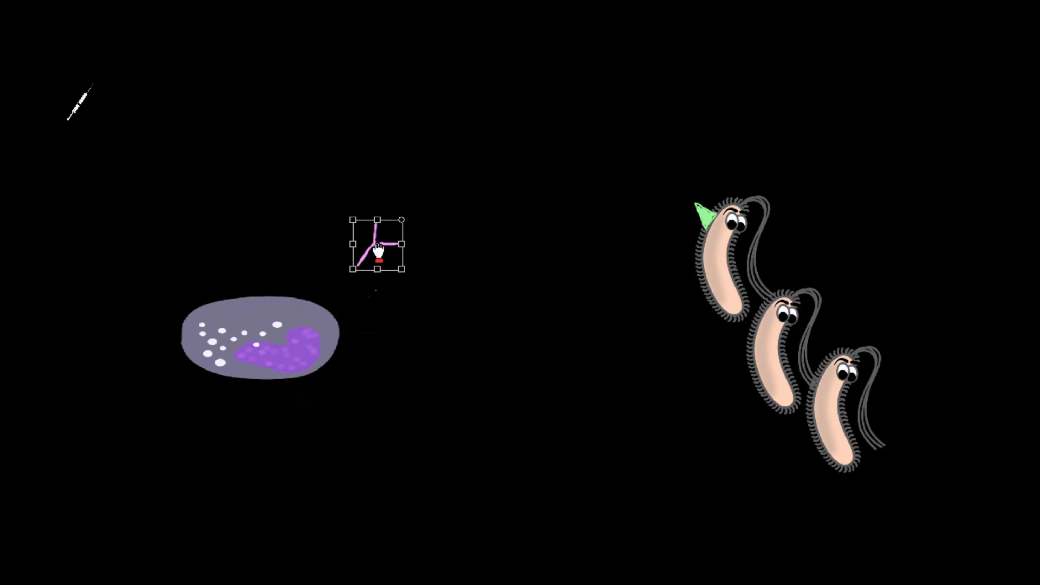
pyautogui.moveTo(376, 244); pyautogui.dragTo(663, 210)
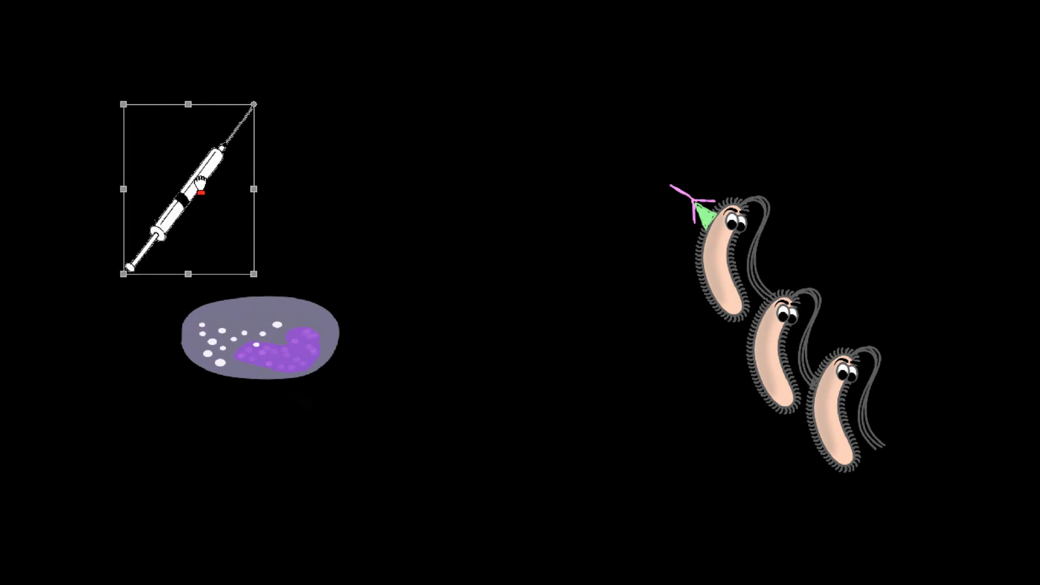
# Enlarge the syringe at canvas centre and place a shrunken bacterium inside its barrel.
pyautogui.moveTo(188, 188); pyautogui.dragTo(537, 355)
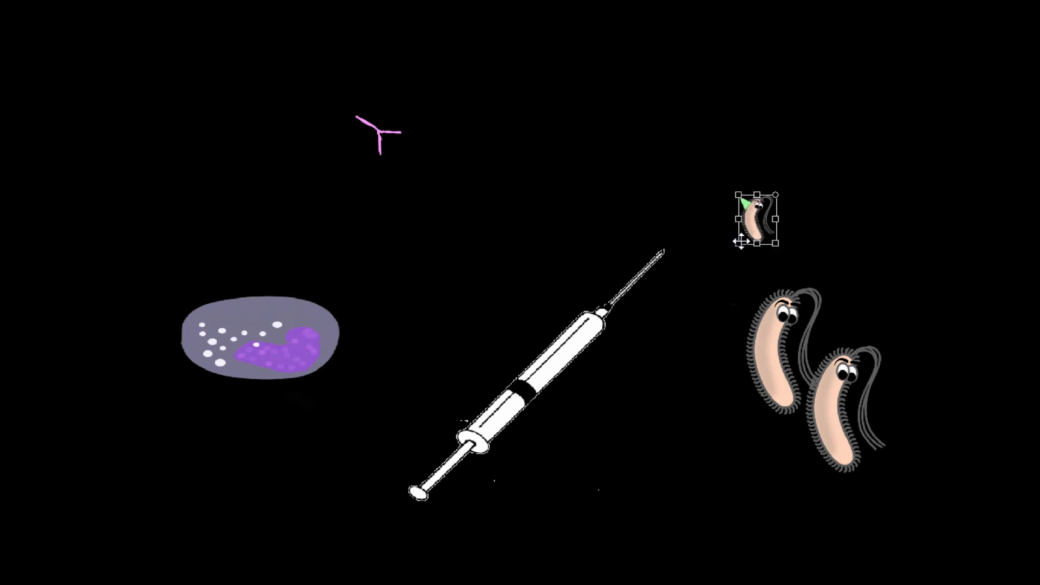
pyautogui.moveTo(755, 219); pyautogui.dragTo(578, 348)
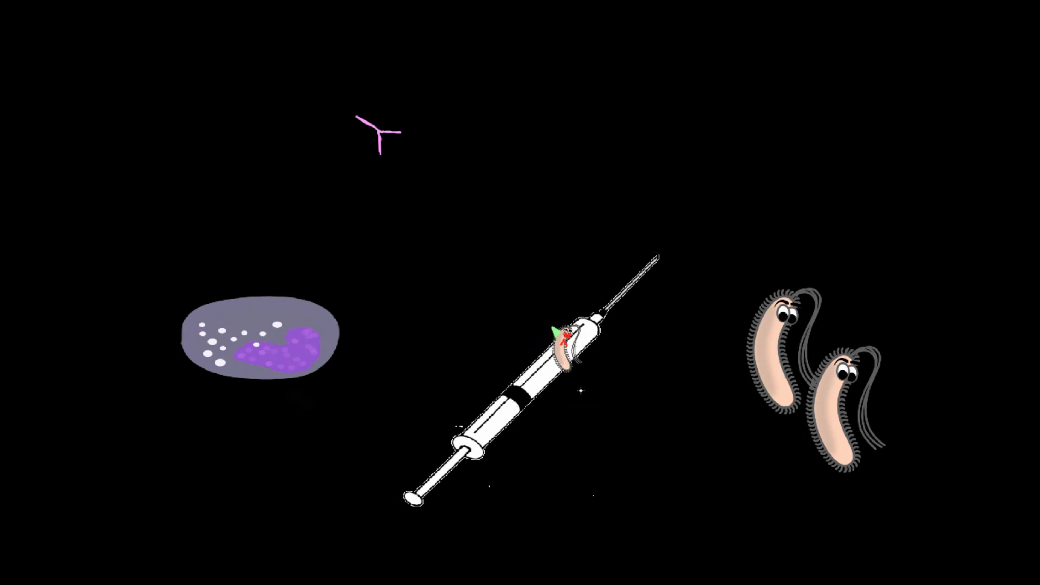
# Arrange three pink antibody copies floating above the syringe.
pyautogui.click(378, 132)
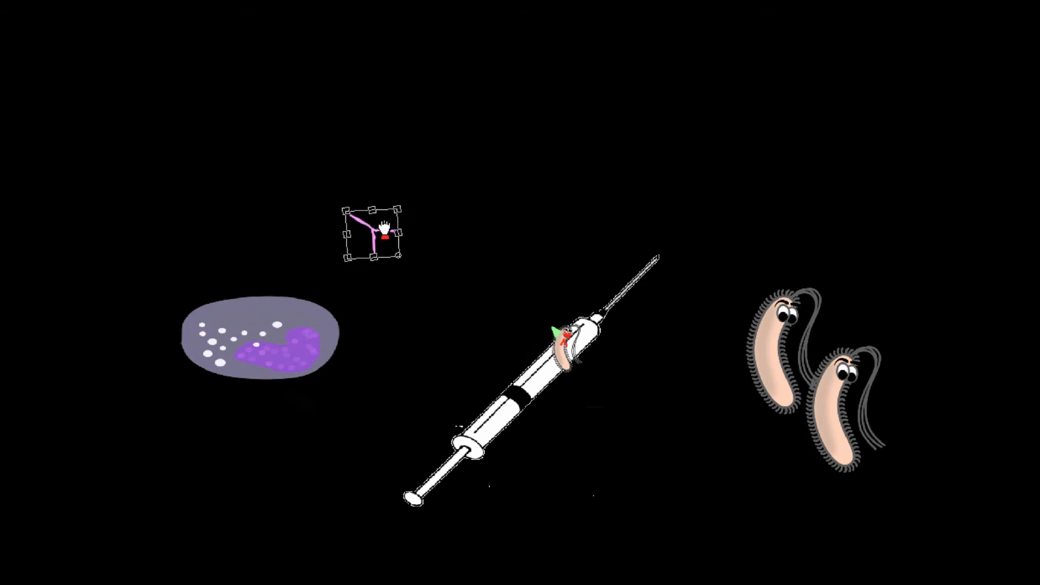
pyautogui.moveTo(373, 234); pyautogui.dragTo(548, 332)
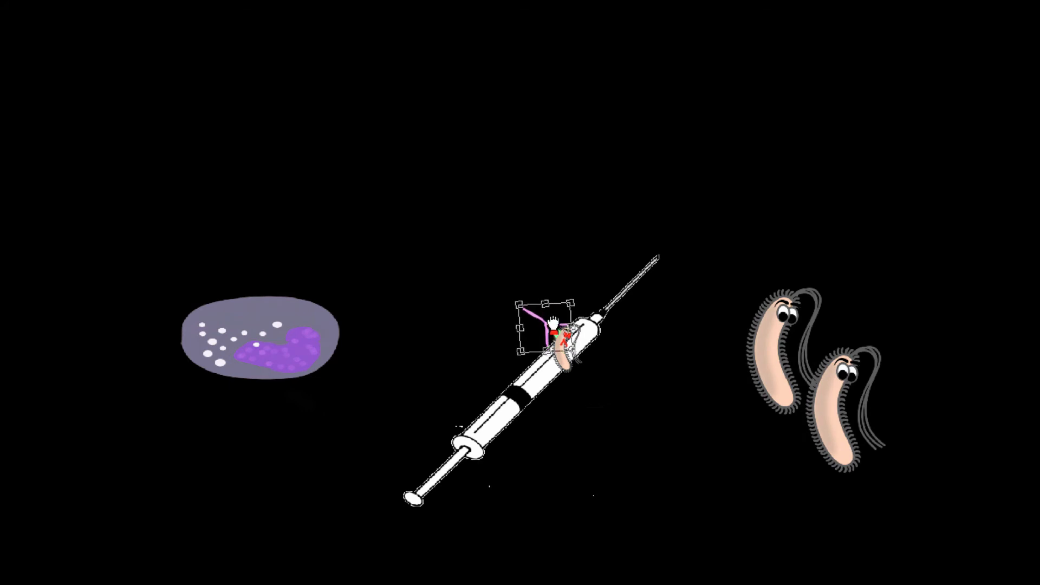
pyautogui.moveTo(551, 335); pyautogui.dragTo(398, 209)
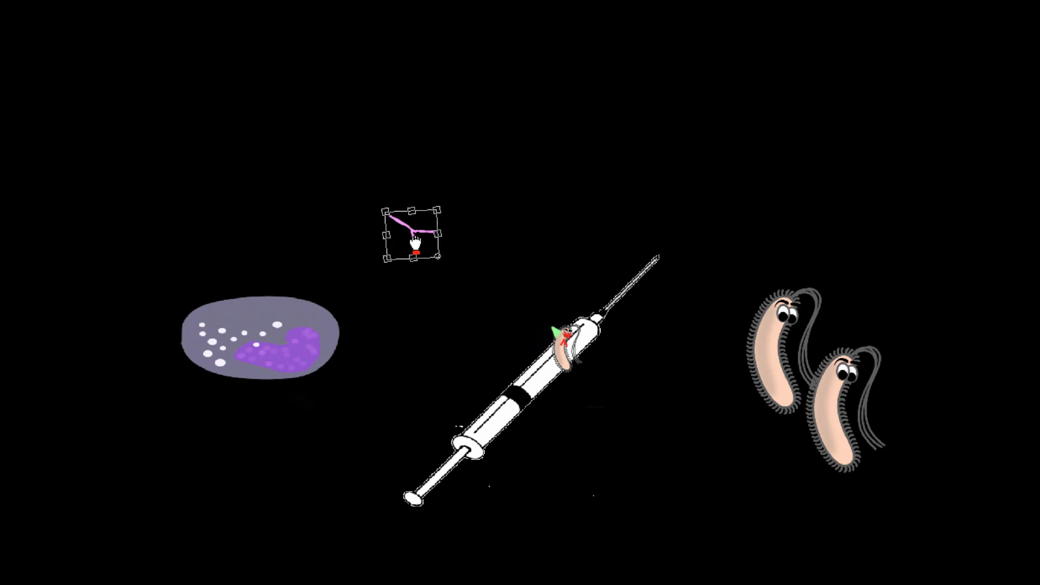
pyautogui.moveTo(410, 236); pyautogui.dragTo(544, 329)
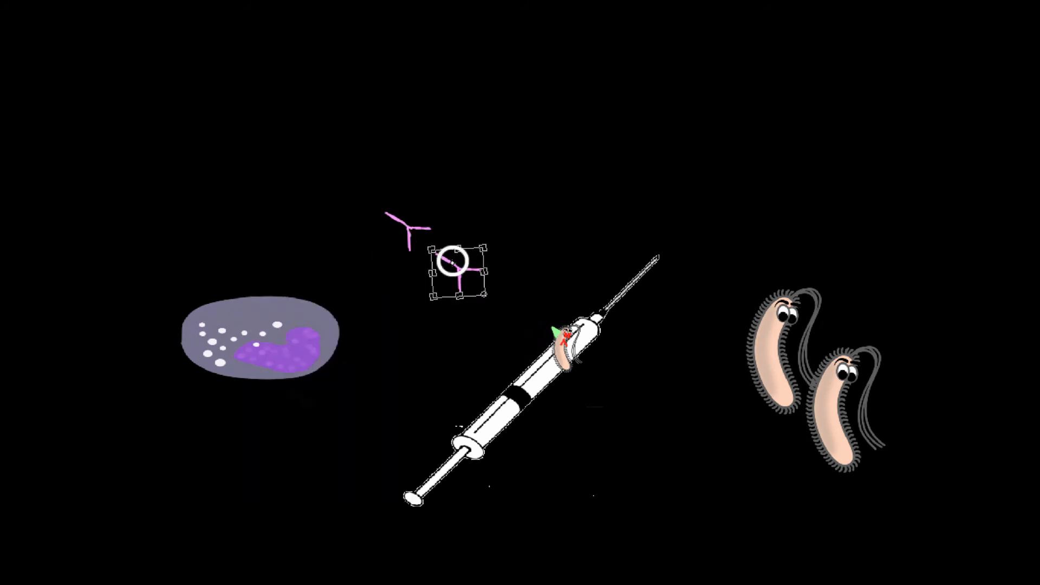
pyautogui.moveTo(457, 269); pyautogui.dragTo(500, 300)
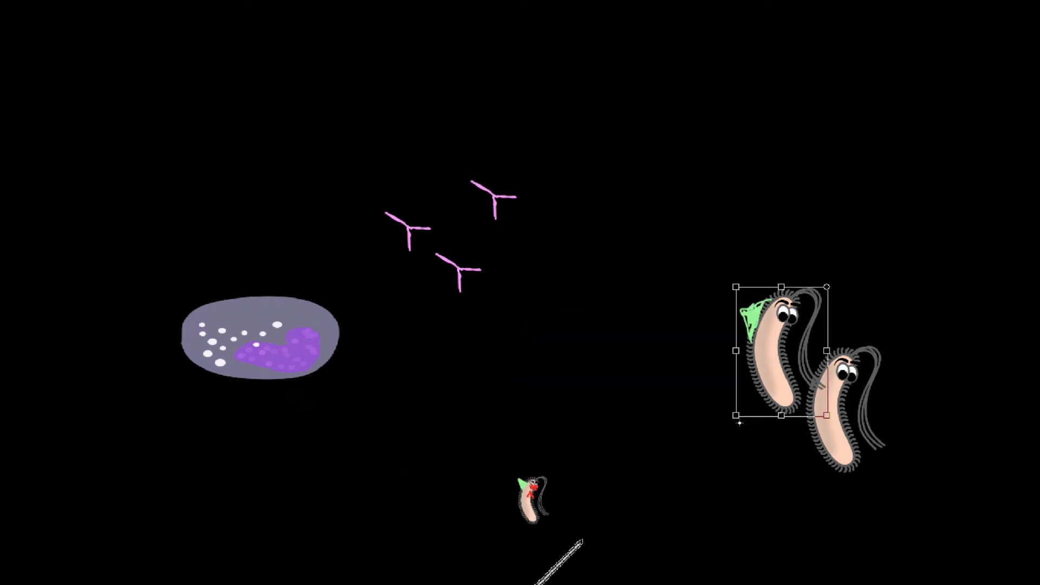
# Move the antigen-bearing bacterium to the middle and duplicate it just above.
pyautogui.moveTo(783, 351); pyautogui.dragTo(610, 345)
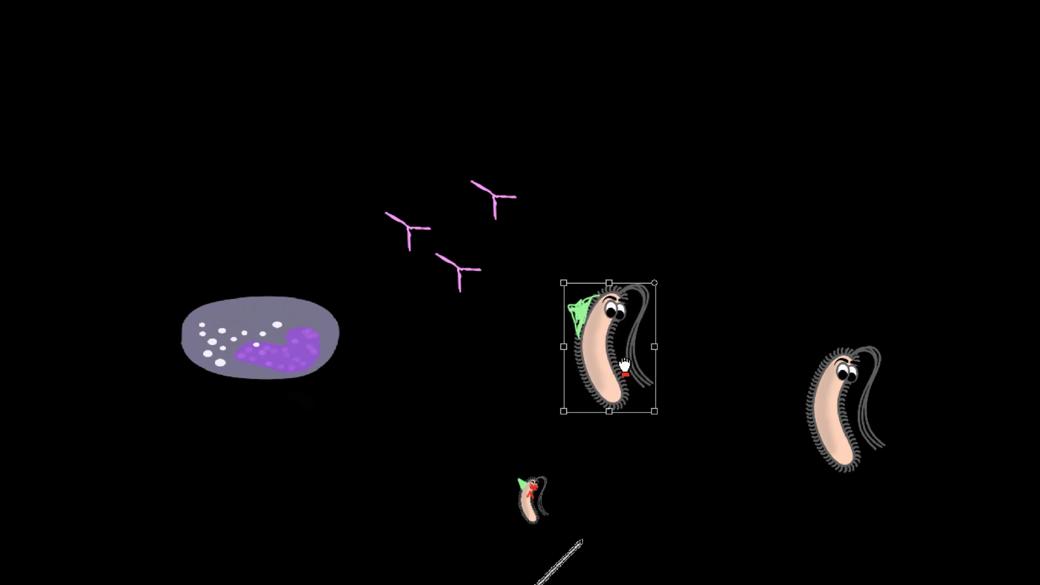
pyautogui.rightClick(622, 366)
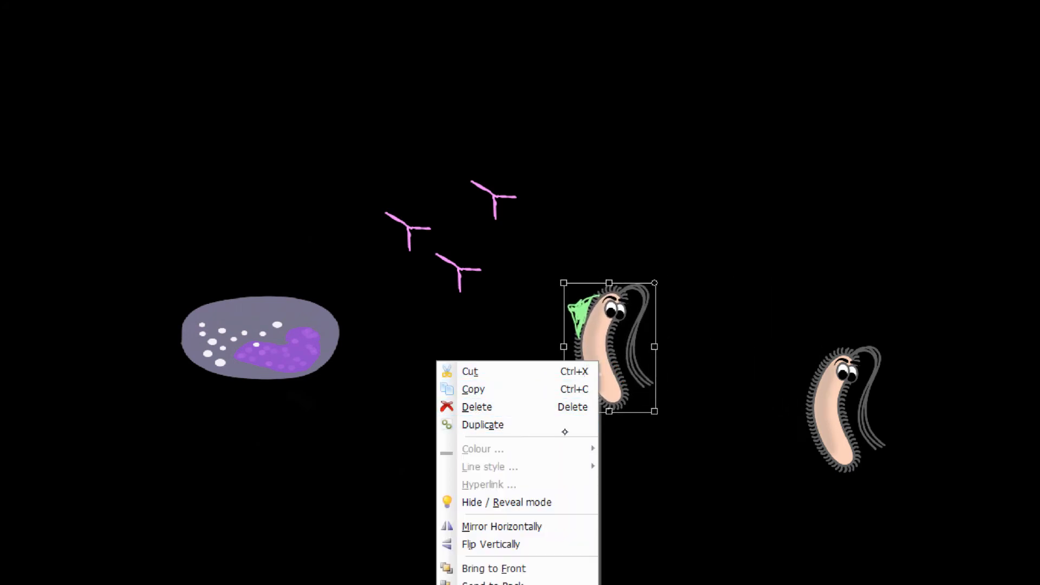
pyautogui.click(482, 425)
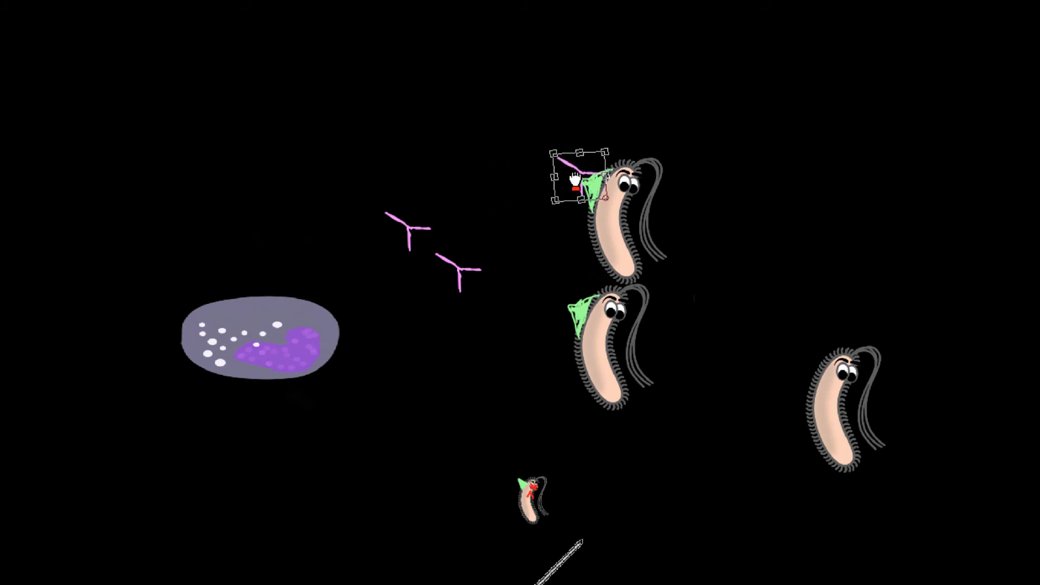
# Attach an antibody to the upper bacterium's antigen and begin the green 'Smallpox' note top left.
pyautogui.moveTo(579, 178); pyautogui.dragTo(535, 287)
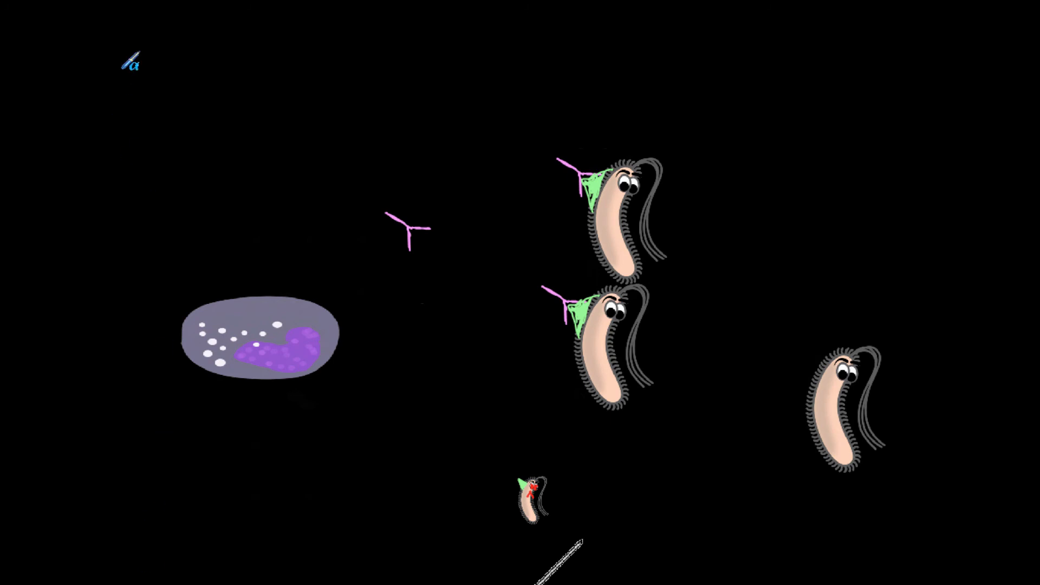
pyautogui.write('Small')
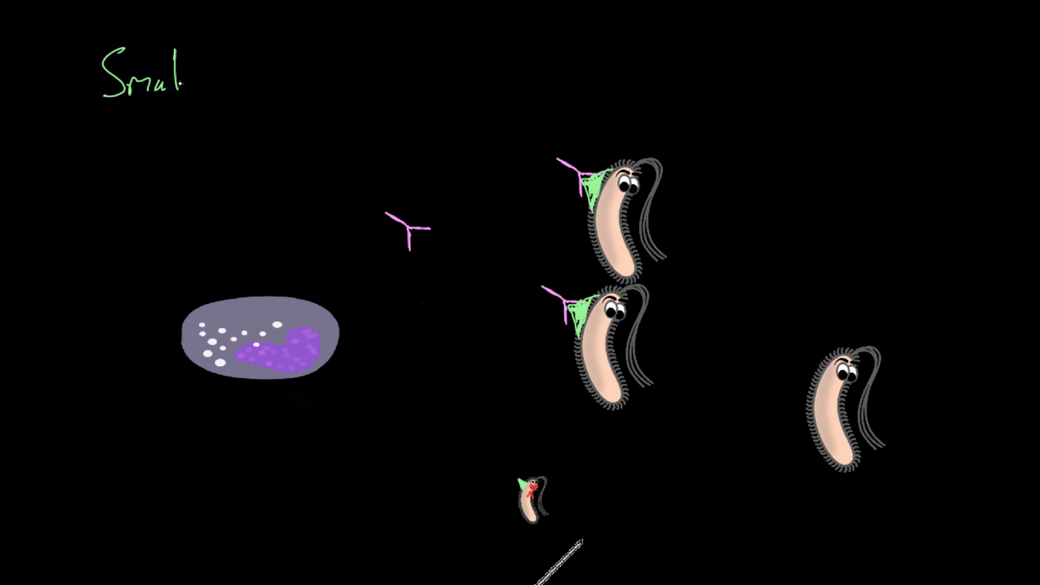